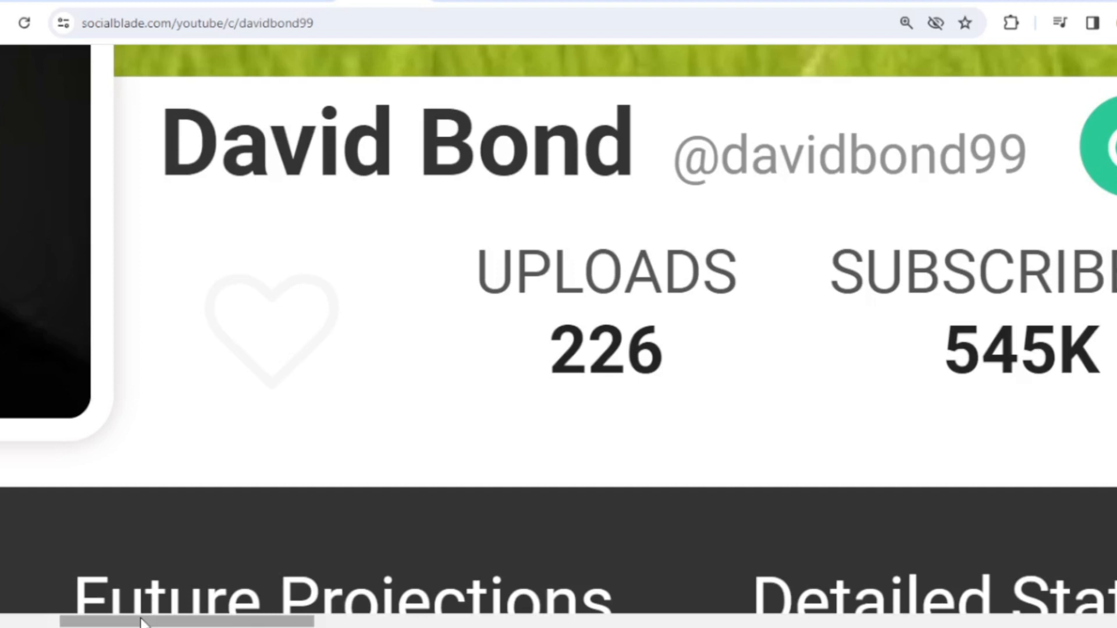
scroll(right, 3)
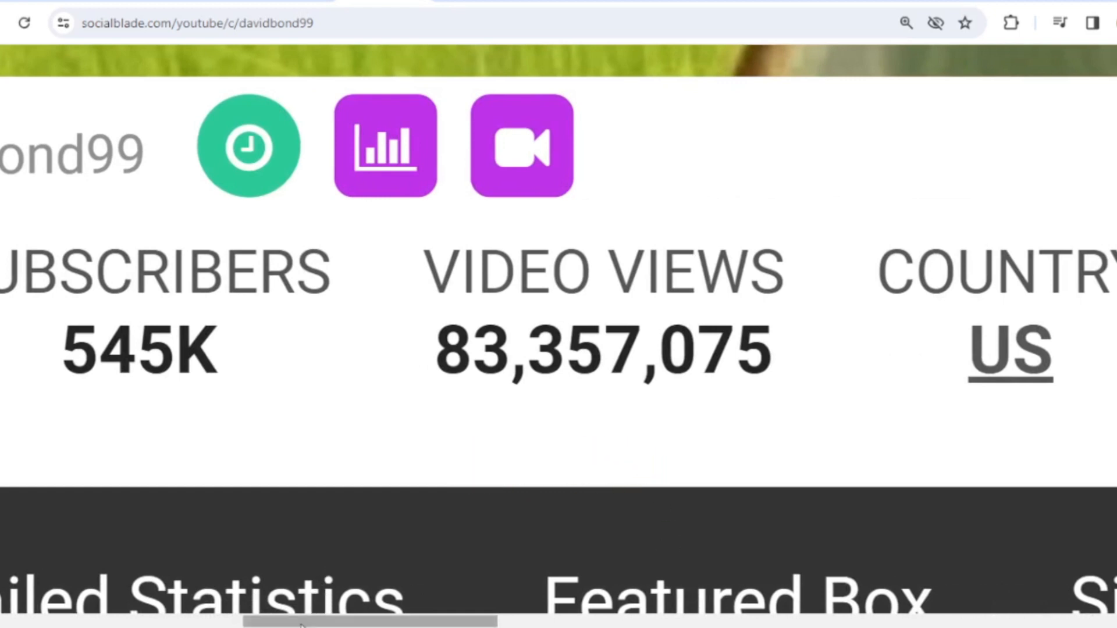
scroll(right, 3)
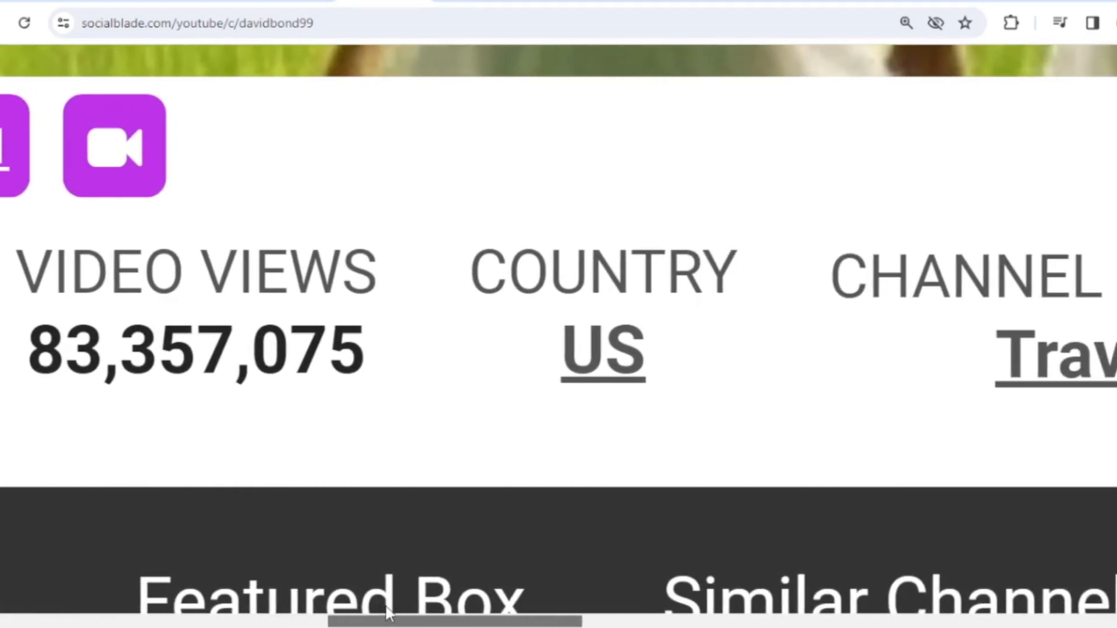
scroll(right, 3)
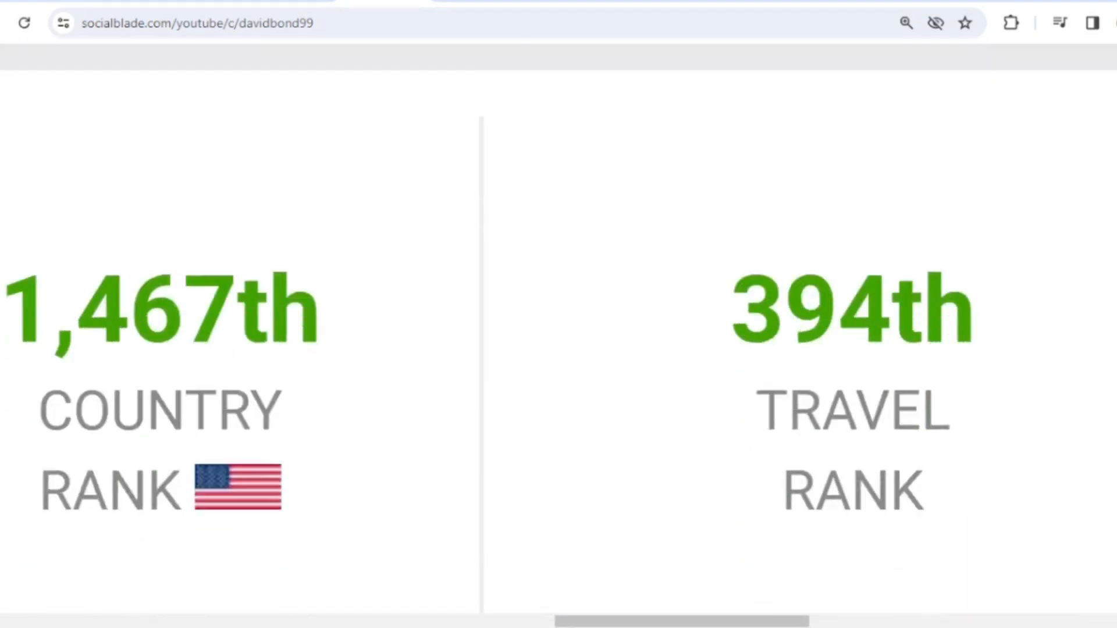
scroll(down, 3)
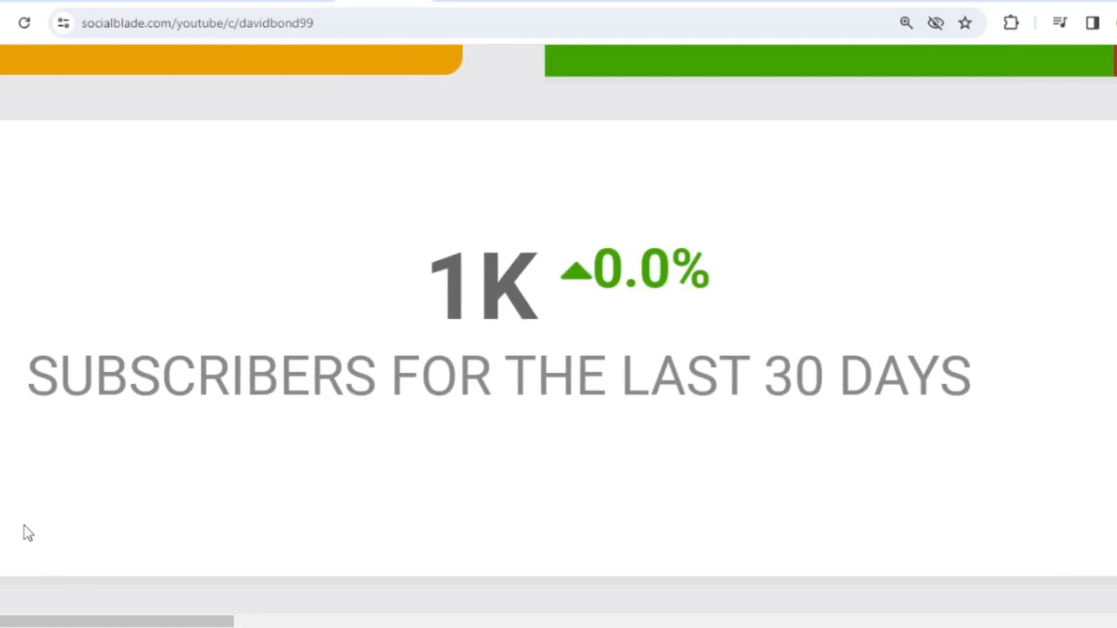
mouse_move(4, 621)
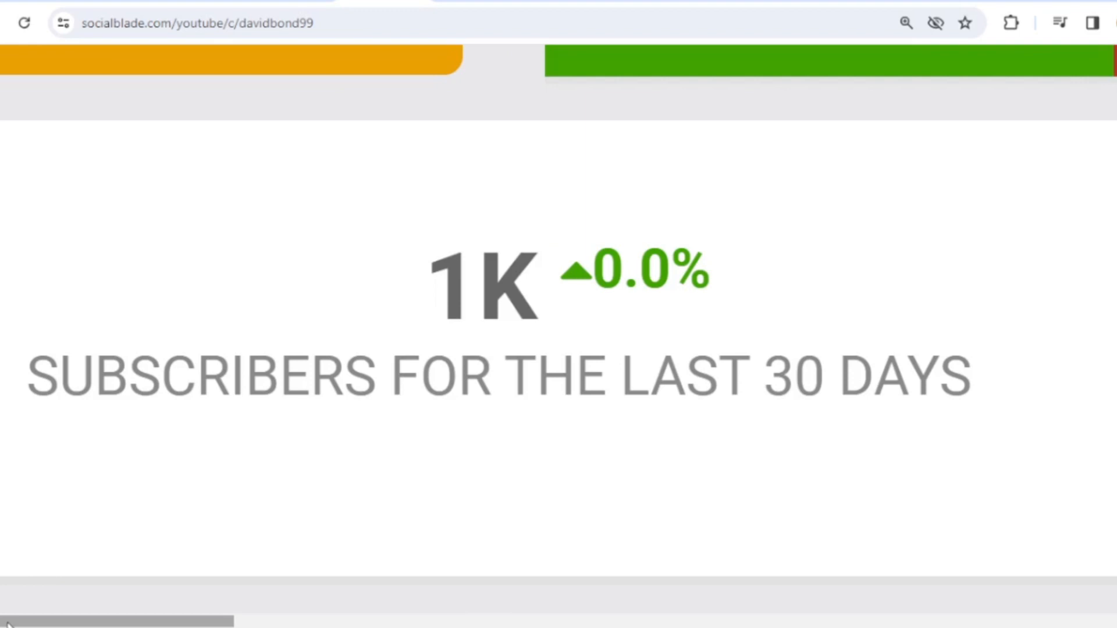
scroll(right, 3)
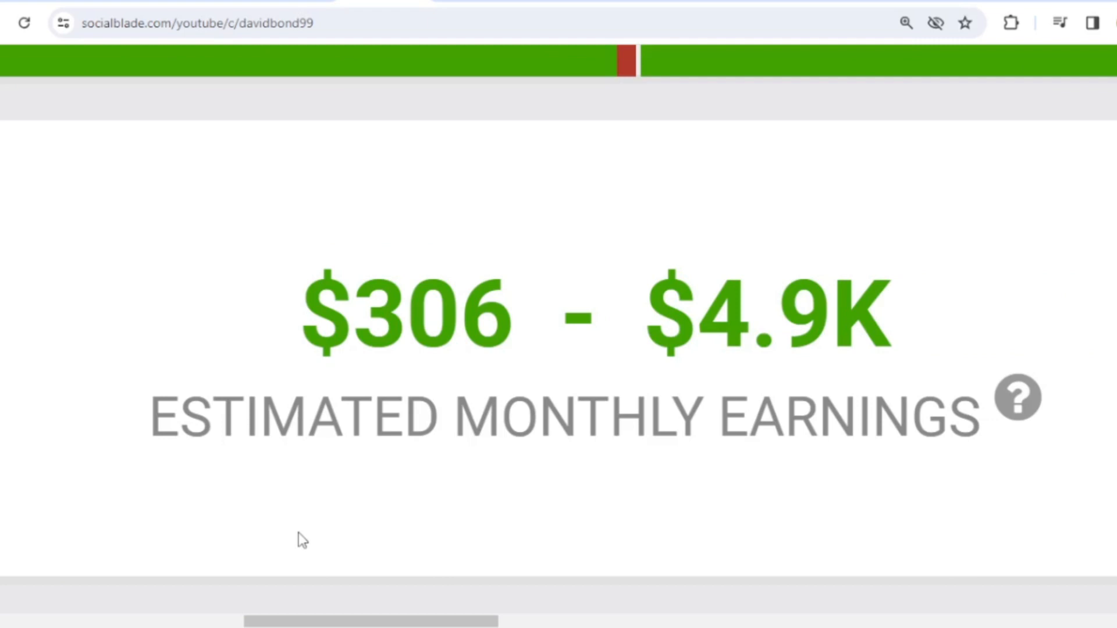
scroll(down, 3)
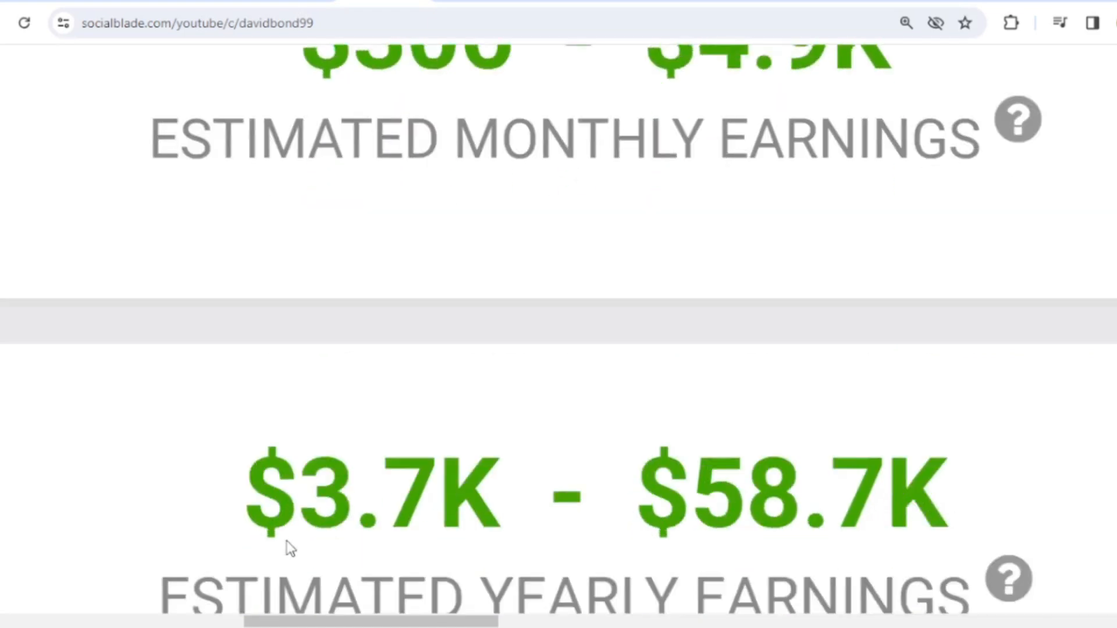
scroll(down, 3)
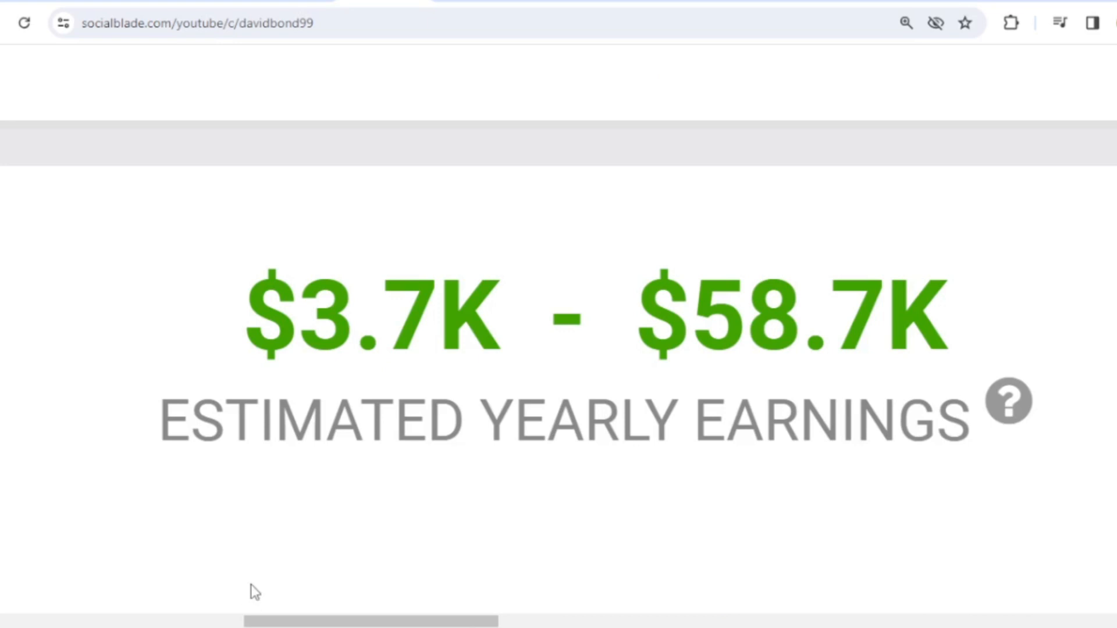